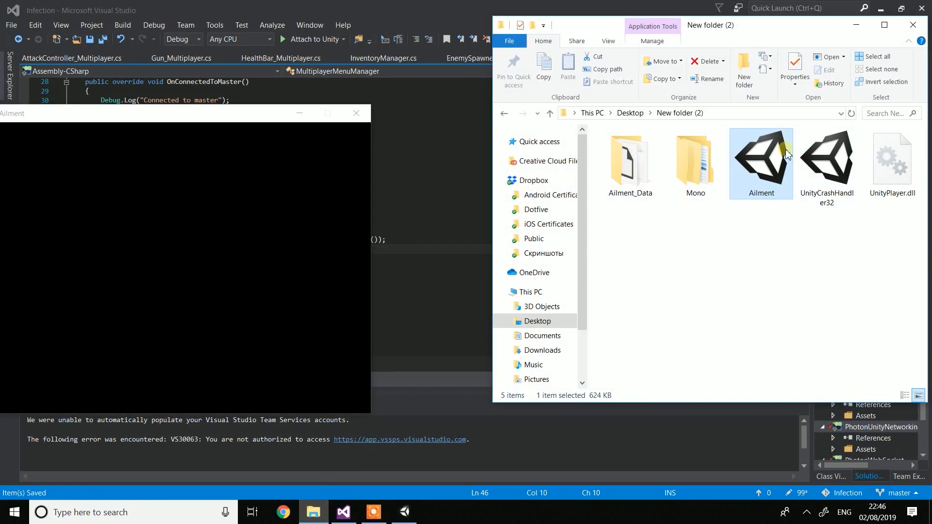
- Launch a second Ailment instance from Ailment.exe with the default graphics settings
double_click(761, 158)
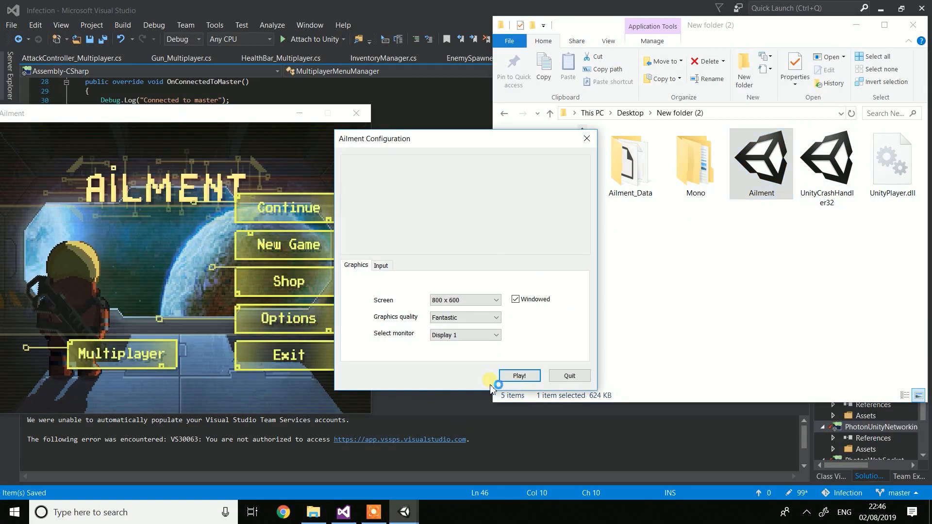
left_click(519, 376)
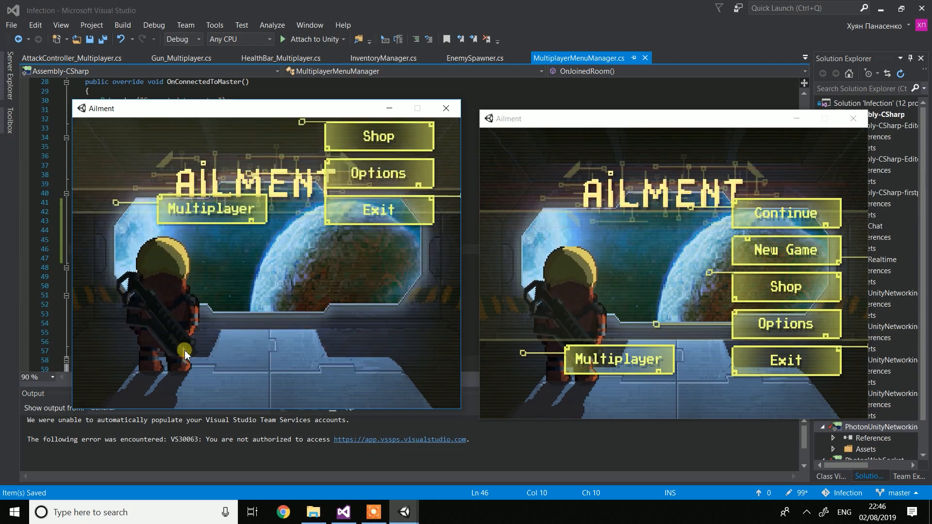
- Open the multiplayer menu in the left game window
left_click(212, 209)
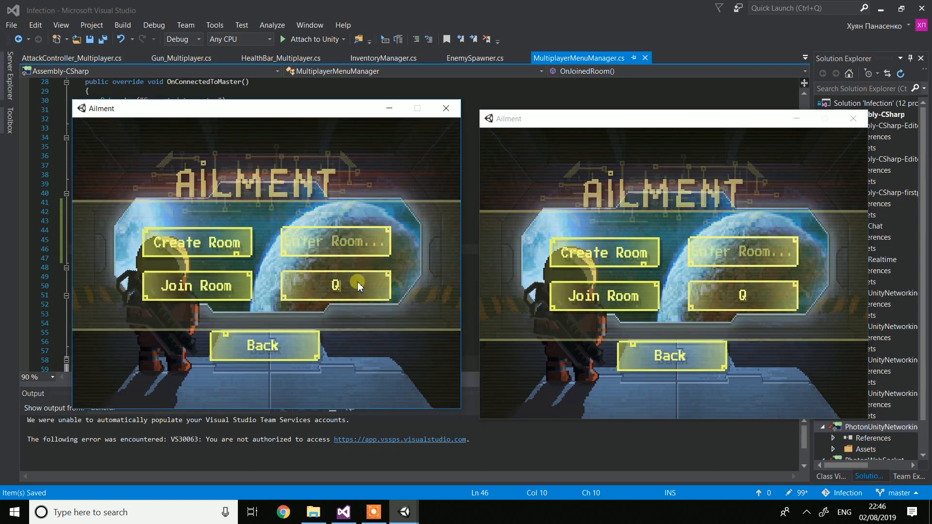
mouse_move(192, 299)
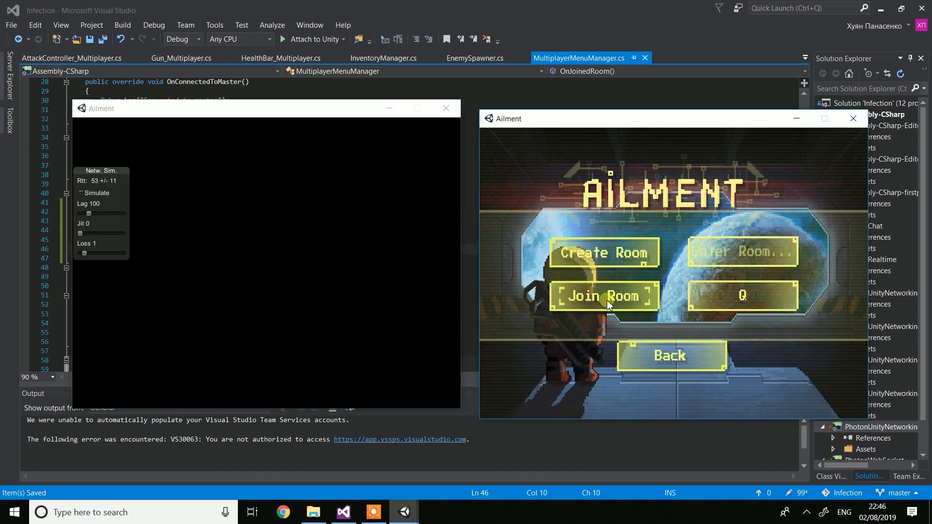
- Join the right game into the existing room and continue
left_click(604, 296)
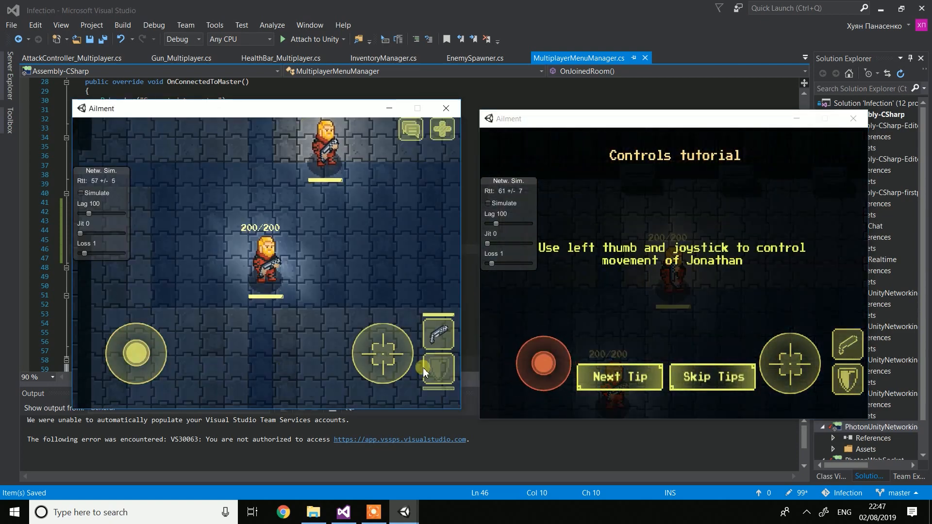
left_click(712, 377)
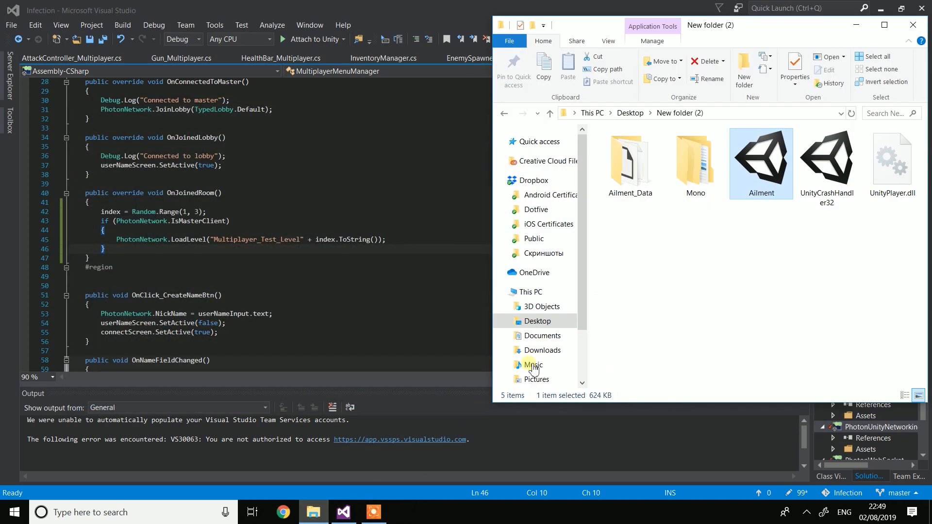
double_click(761, 157)
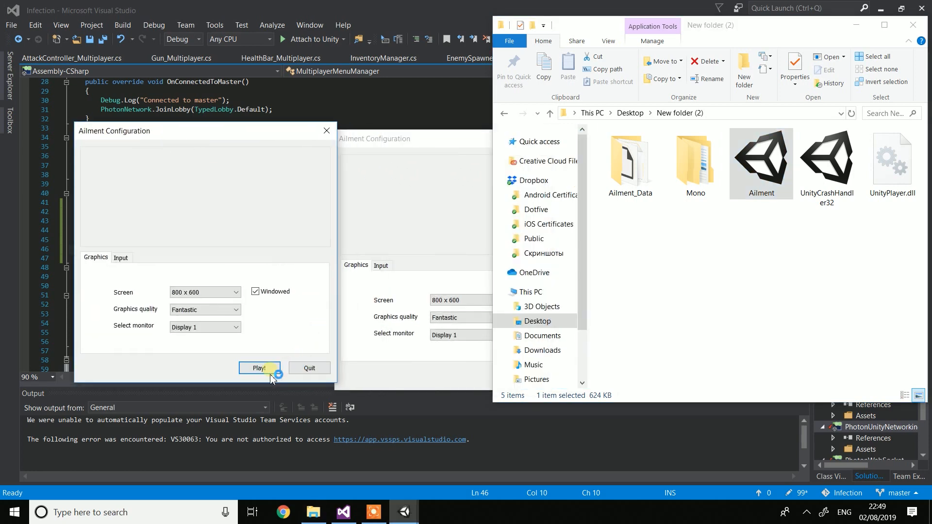
left_click(259, 368)
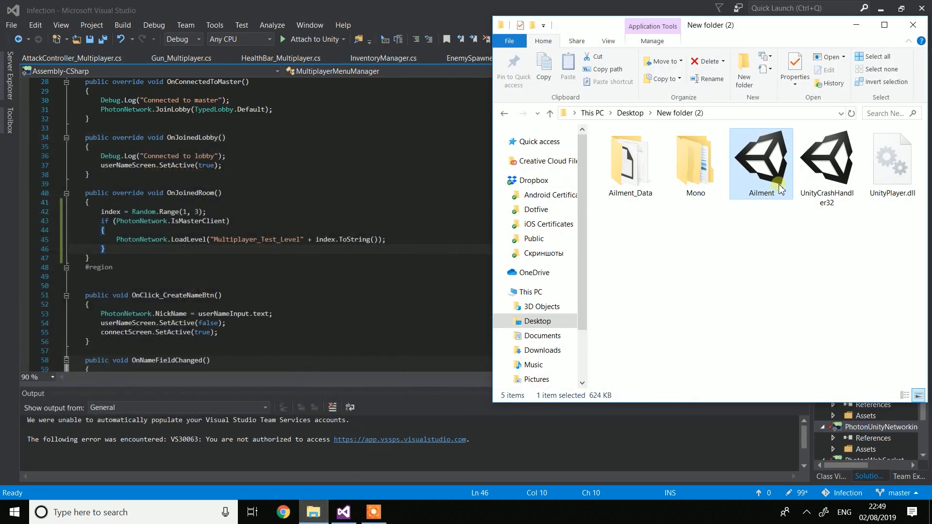
- Launch a fresh Ailment instance with the default display settings
double_click(760, 161)
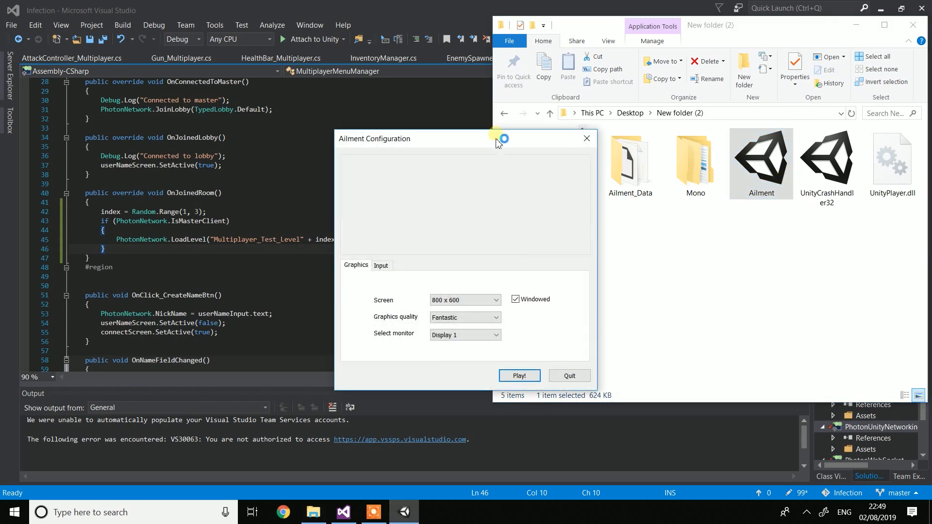
left_click(520, 375)
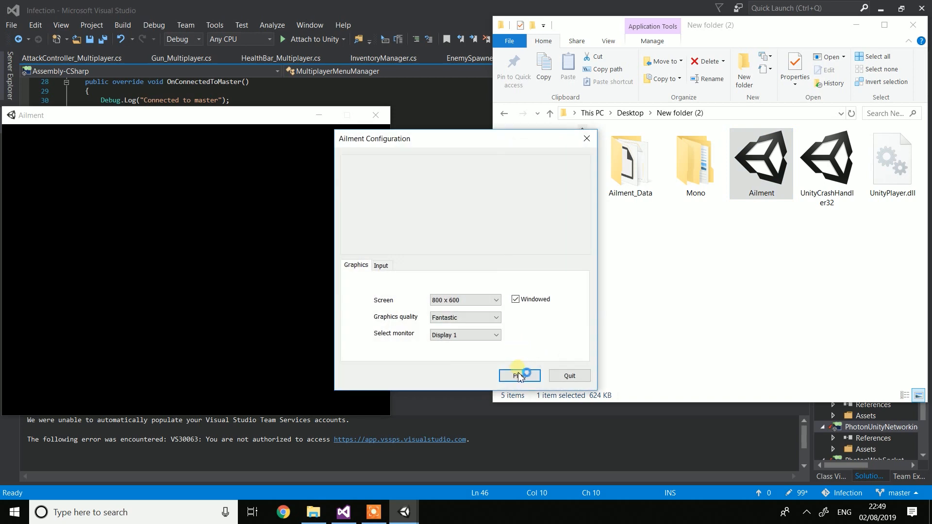
left_click(519, 375)
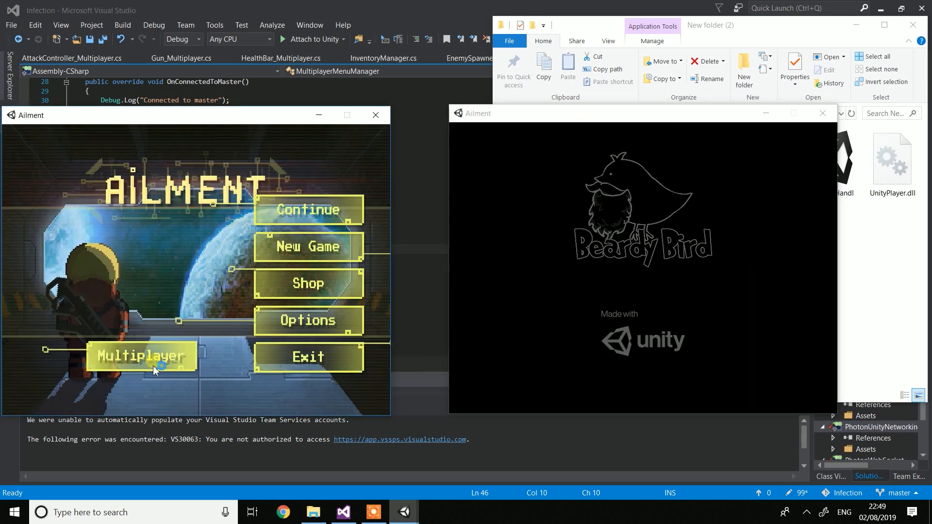
- Open Multiplayer in the left game, close the right instance, and relaunch it
left_click(141, 356)
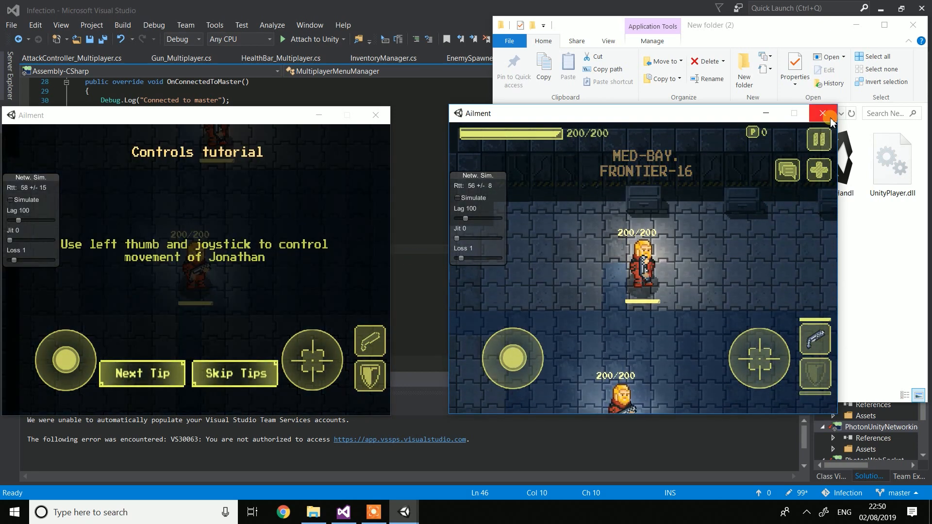
left_click(822, 113)
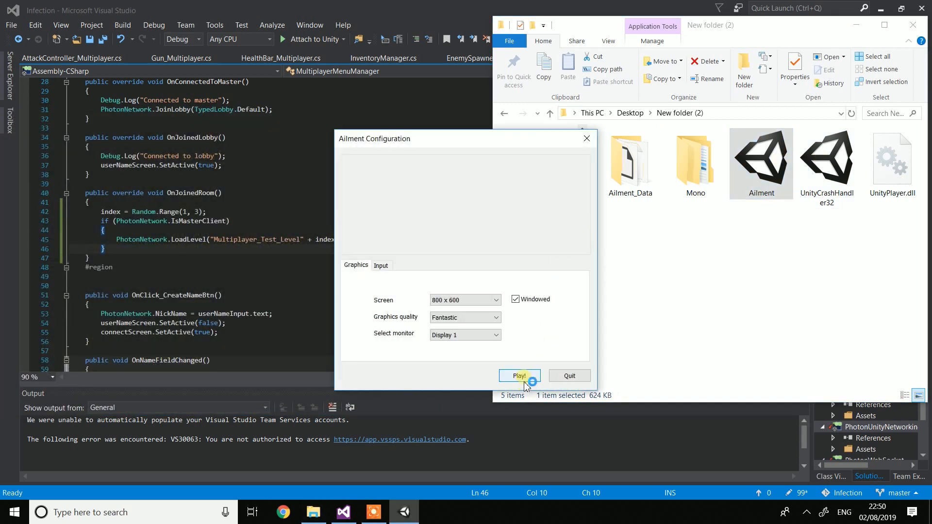
left_click(519, 375)
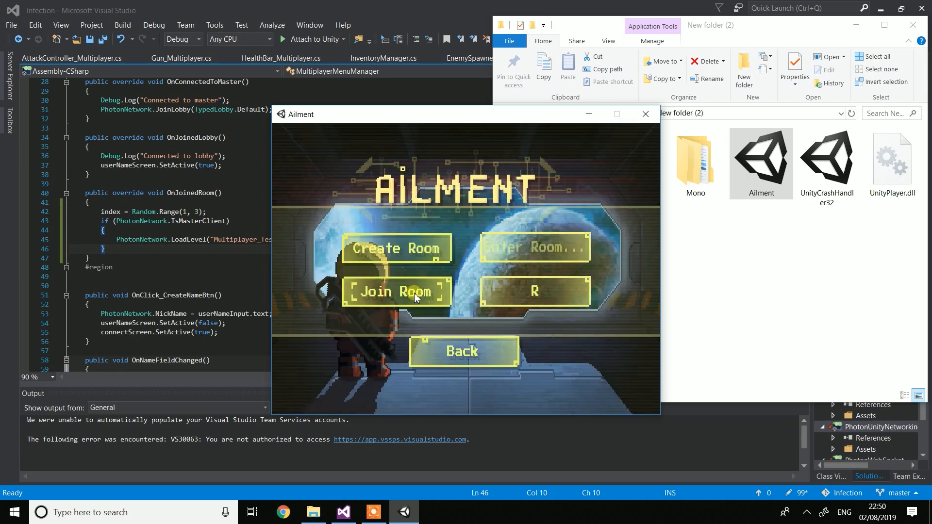
- Join room R and play the shared enemy-filled level in both windows
left_click(396, 291)
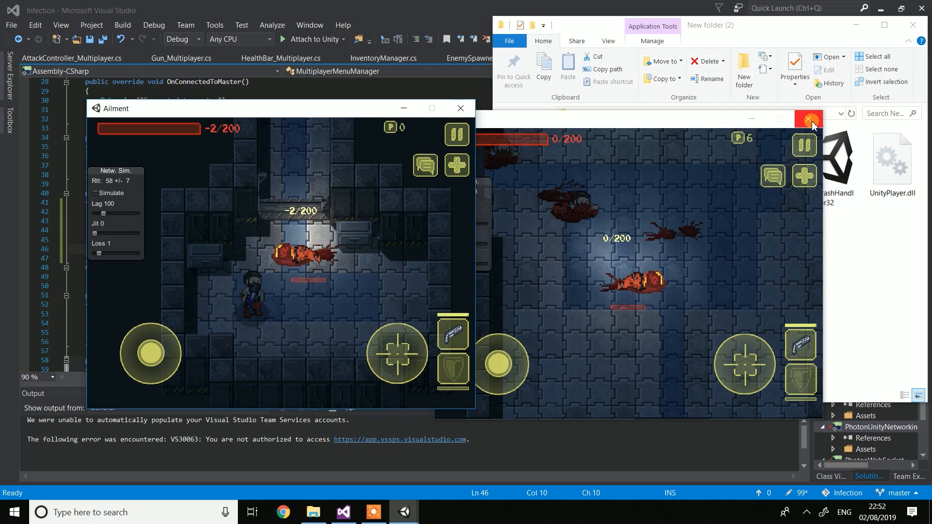
- Close the running game, relaunch Ailment, and enter multiplayer
left_click(810, 120)
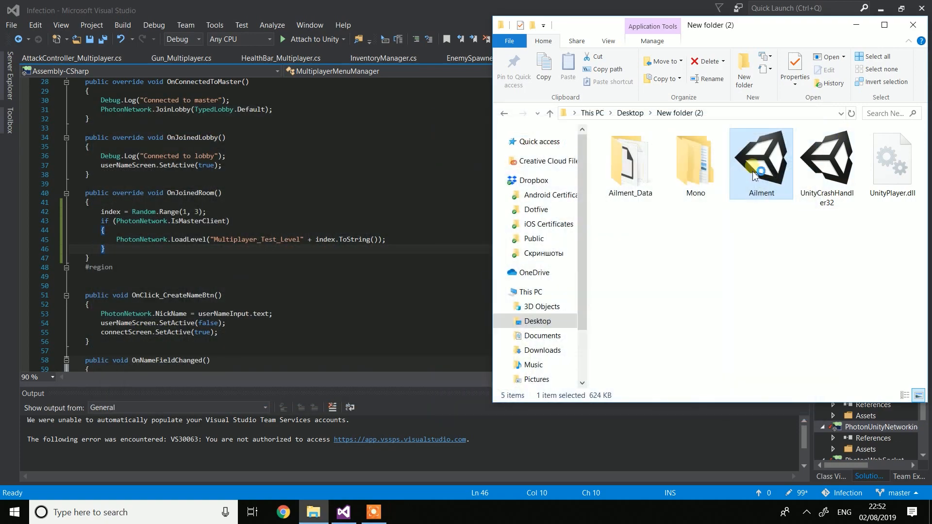
double_click(761, 158)
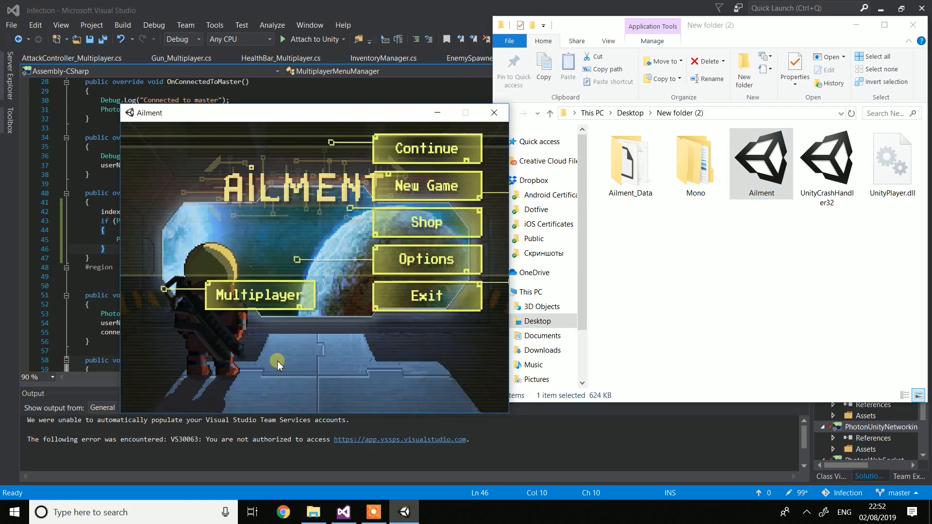
left_click(260, 296)
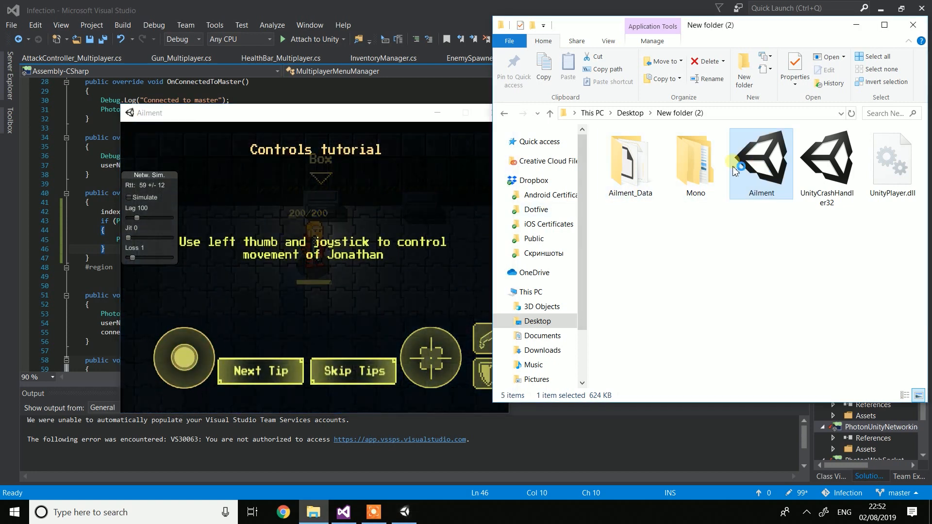
- Start a second instance, join room T, and dismiss the controls tutorial
double_click(760, 158)
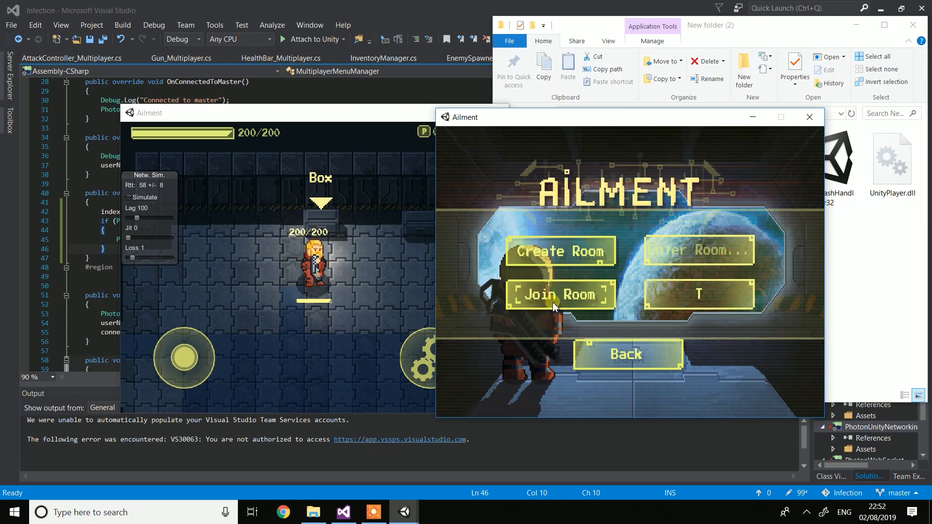
left_click(558, 294)
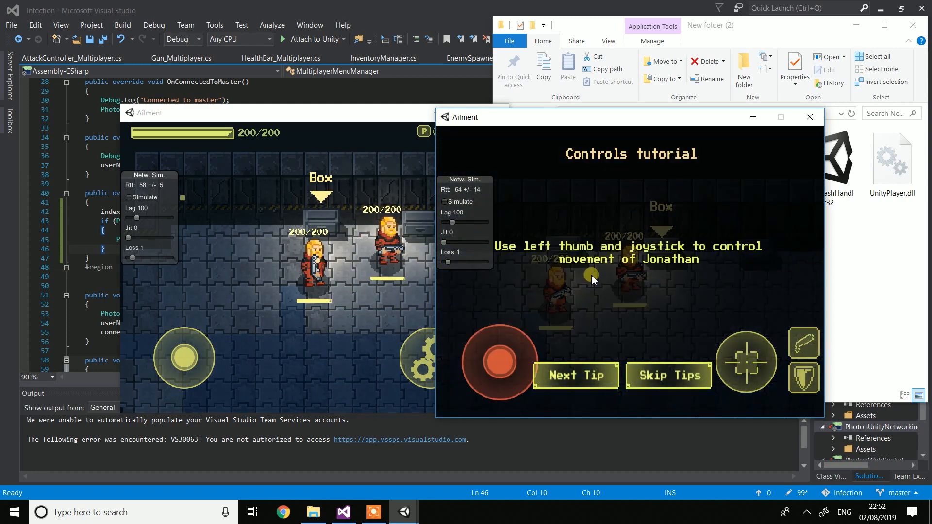
left_click(668, 375)
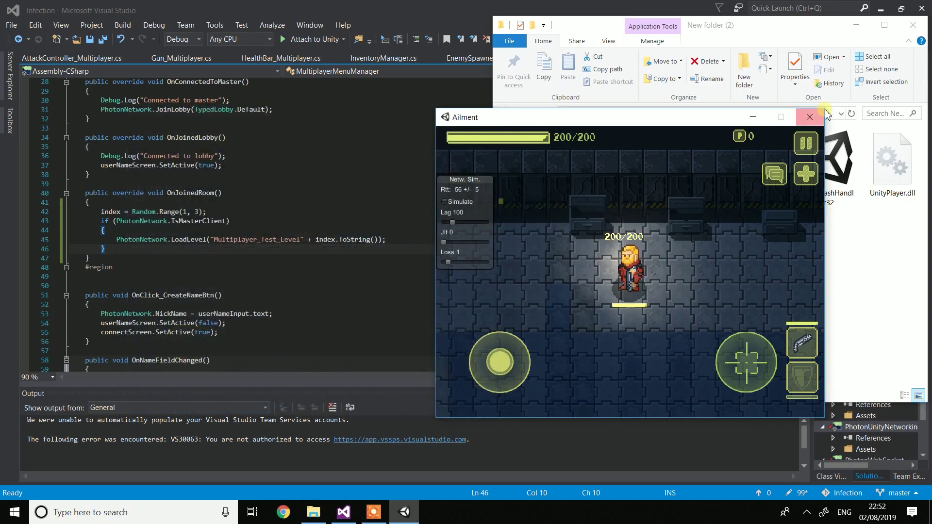
- Close the game, relaunch Ailment.exe, and accept the configuration for another instance
left_click(810, 116)
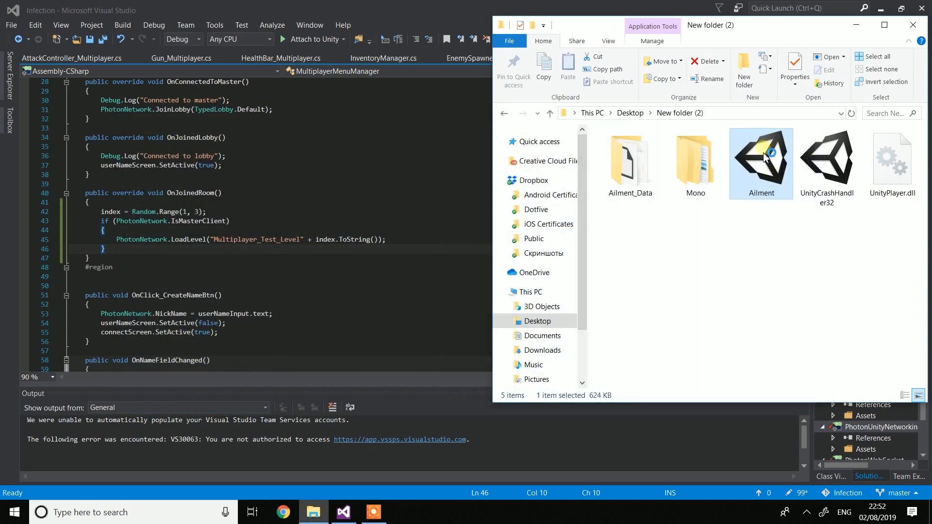
double_click(760, 157)
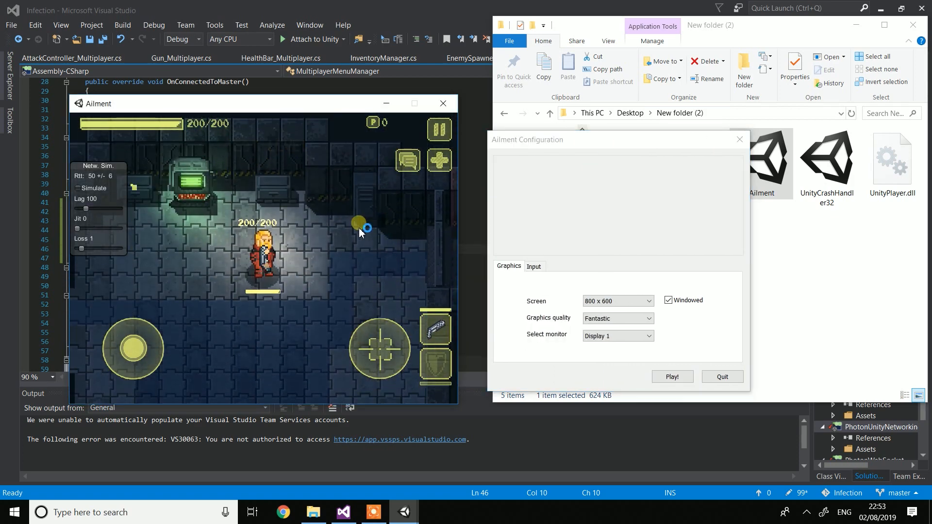
left_click(672, 376)
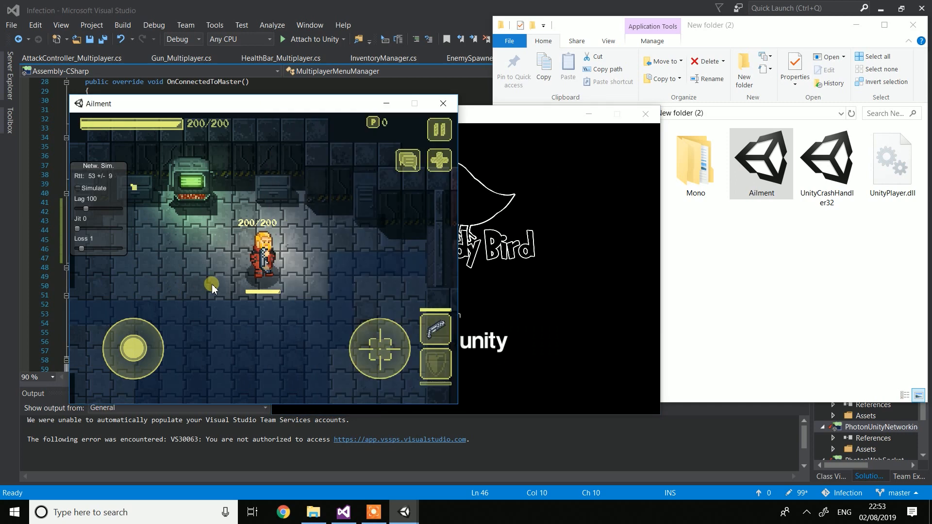